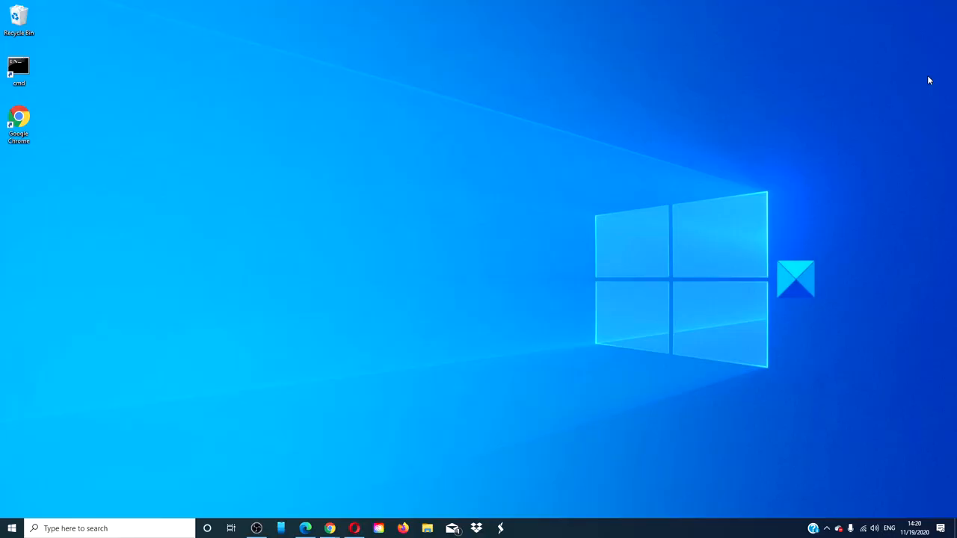
pyautogui.moveTo(481, 186)
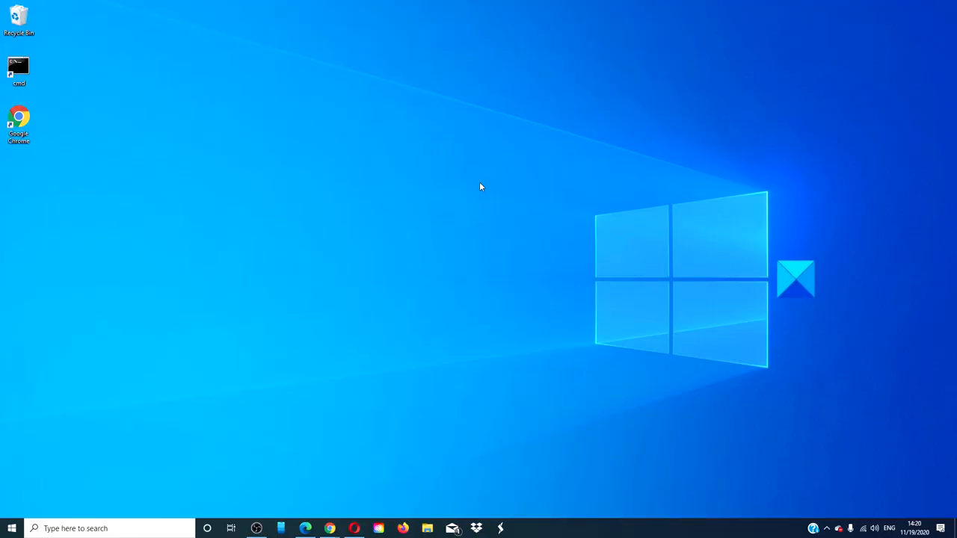
# Switch Clipboard history on under System > Clipboard, then return to the Display page
pyautogui.click(11, 528)
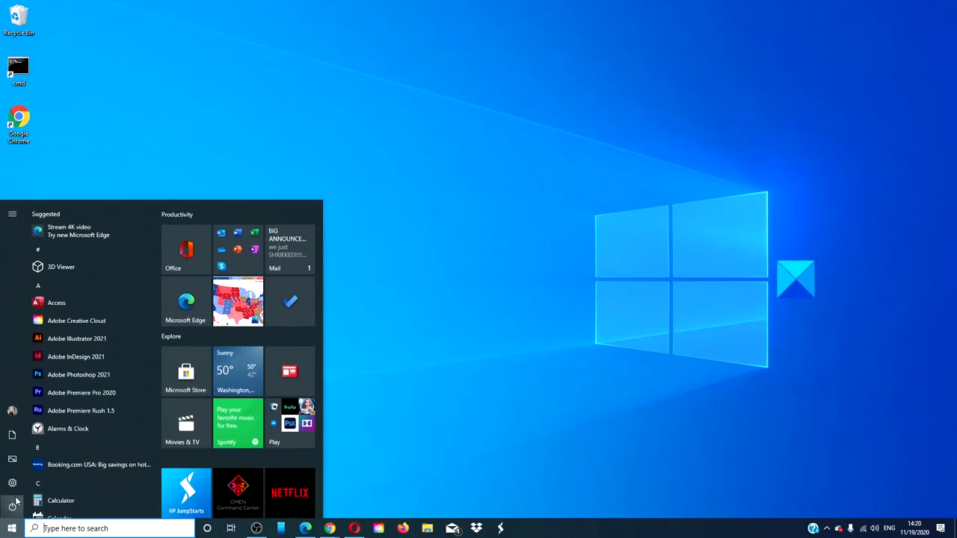
pyautogui.click(12, 483)
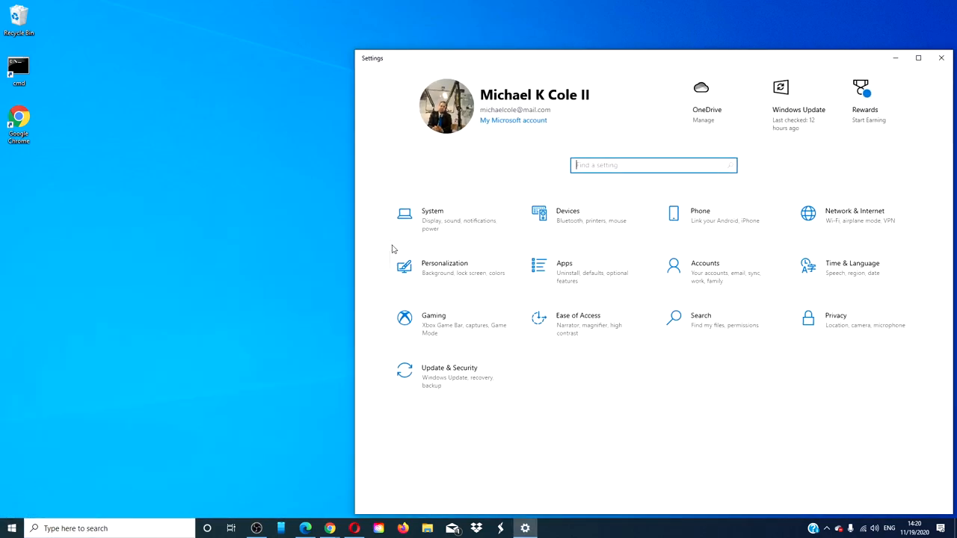
pyautogui.click(432, 217)
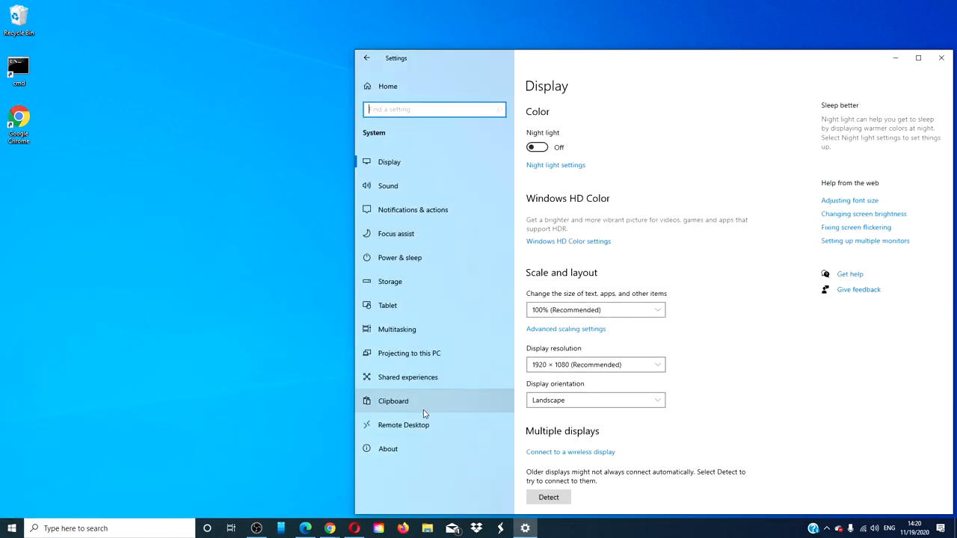
pyautogui.click(393, 401)
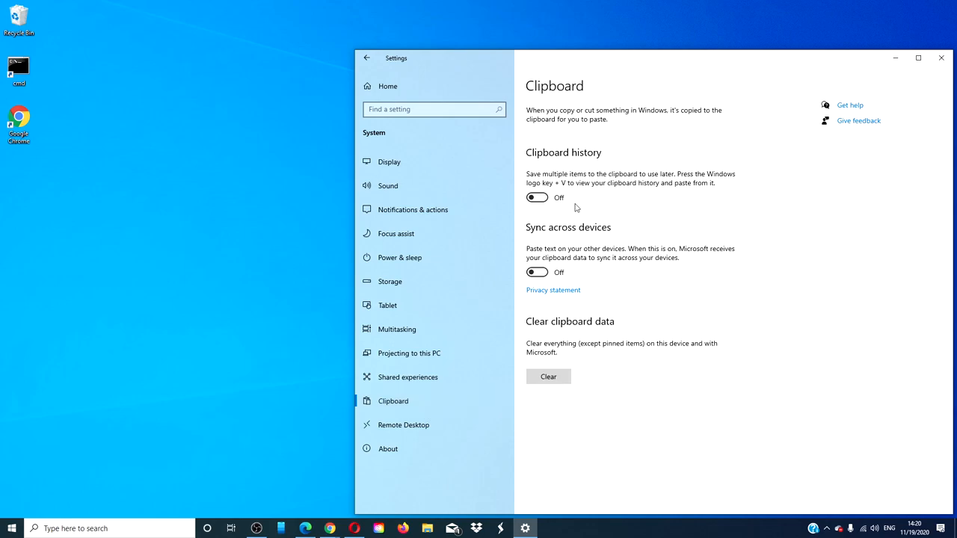
pyautogui.click(536, 198)
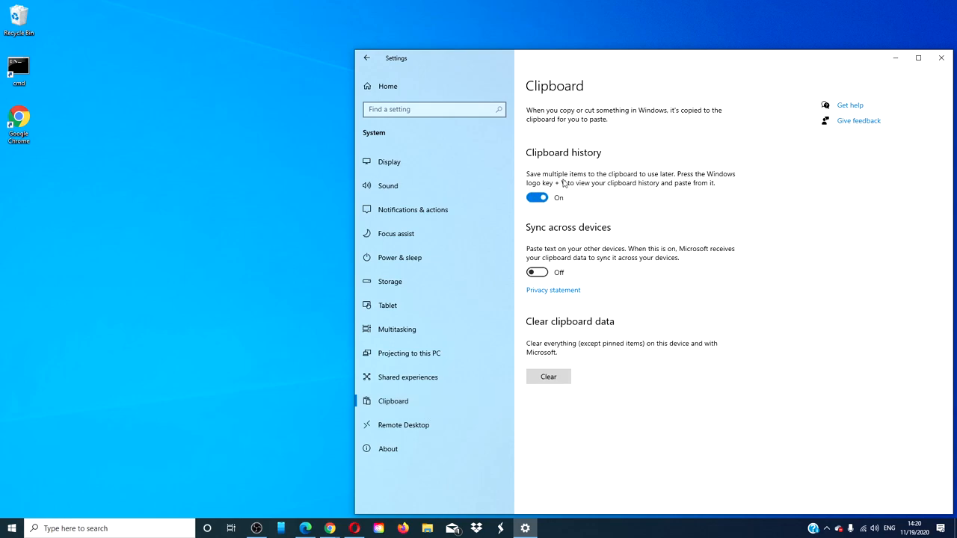
pyautogui.click(389, 161)
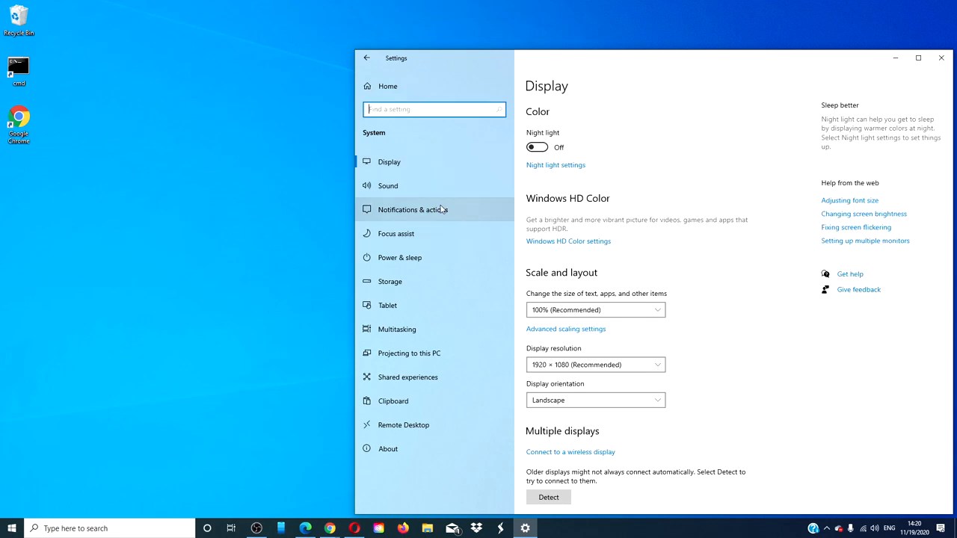
# Show the Notifications & actions sender list to confirm Snip & Sketch is on
pyautogui.click(412, 209)
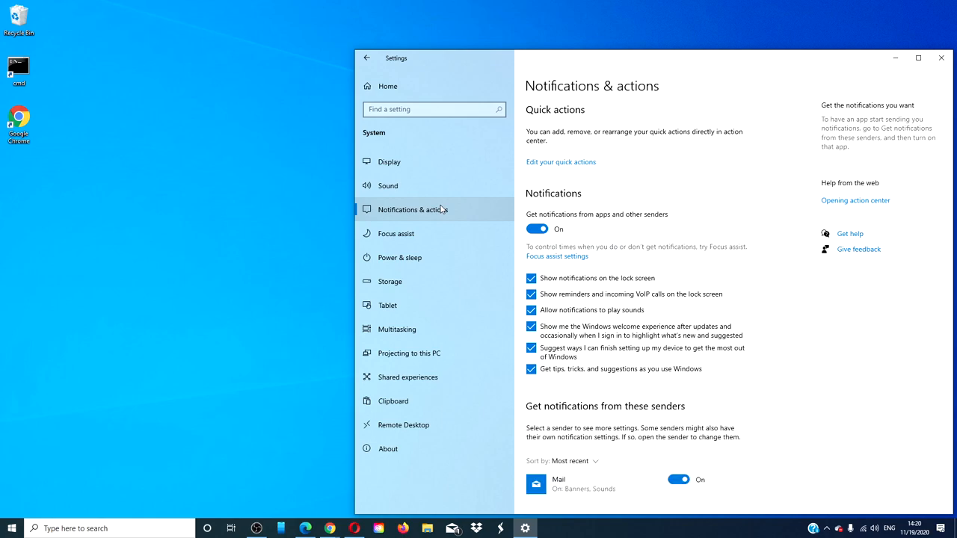
pyautogui.moveTo(680, 278)
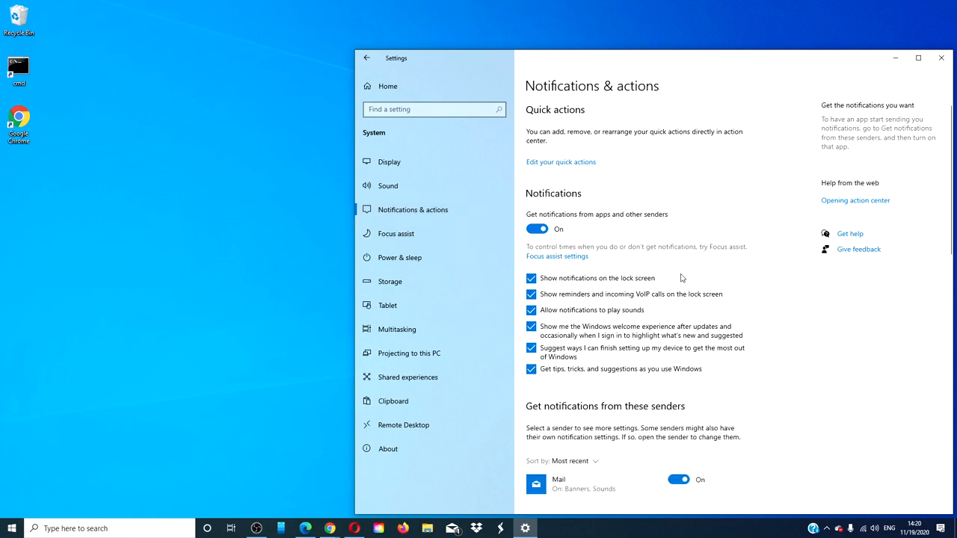
pyautogui.scroll(-3)
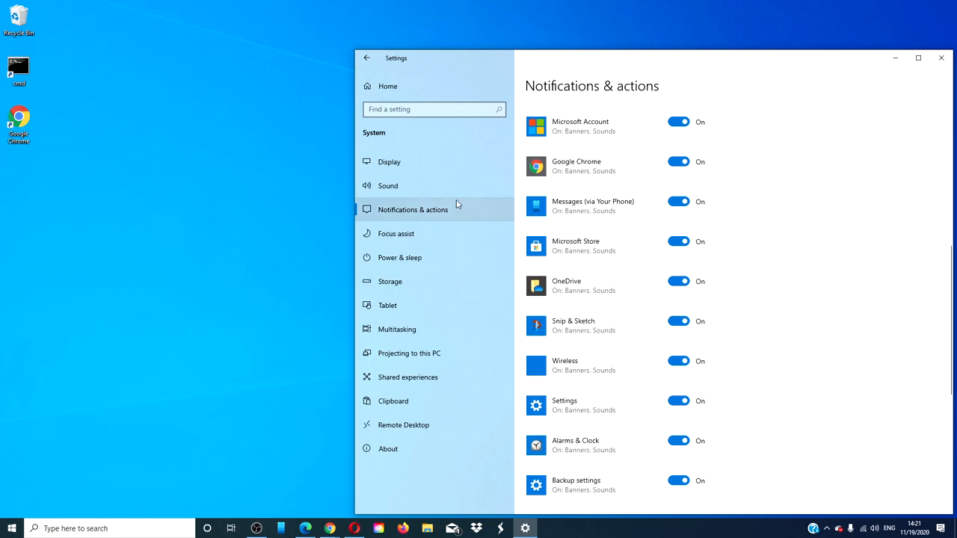
# Expand the Snip & Sketch entry in the Apps & features list
pyautogui.click(366, 58)
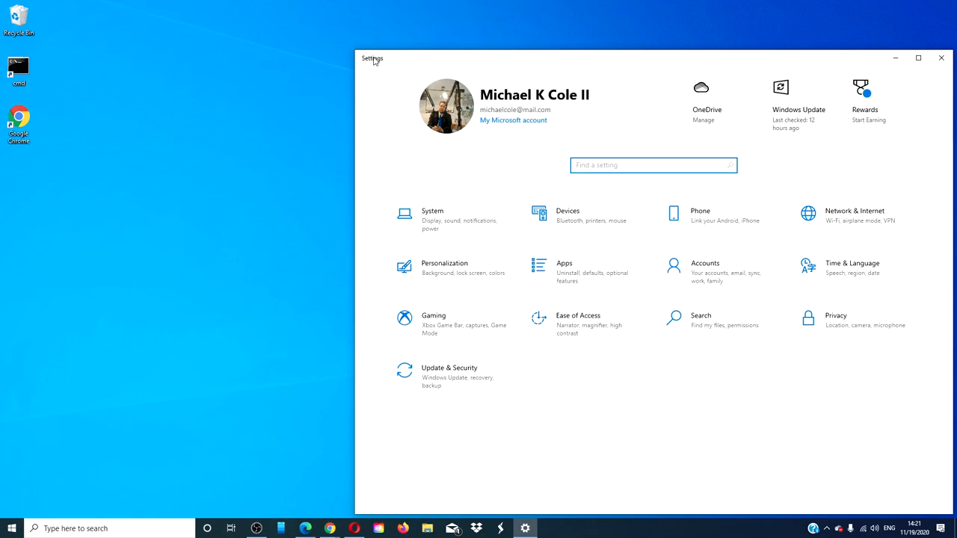
pyautogui.moveTo(589, 287)
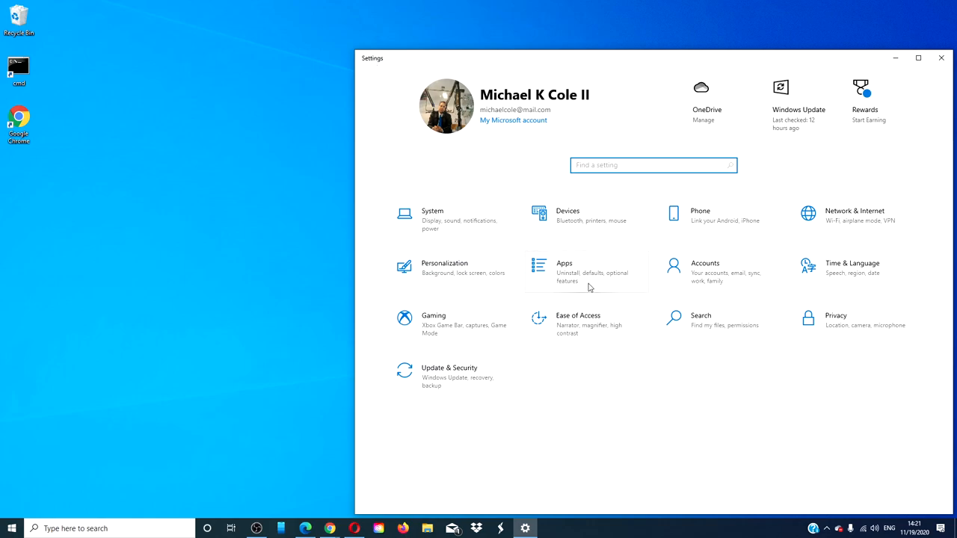
pyautogui.click(564, 270)
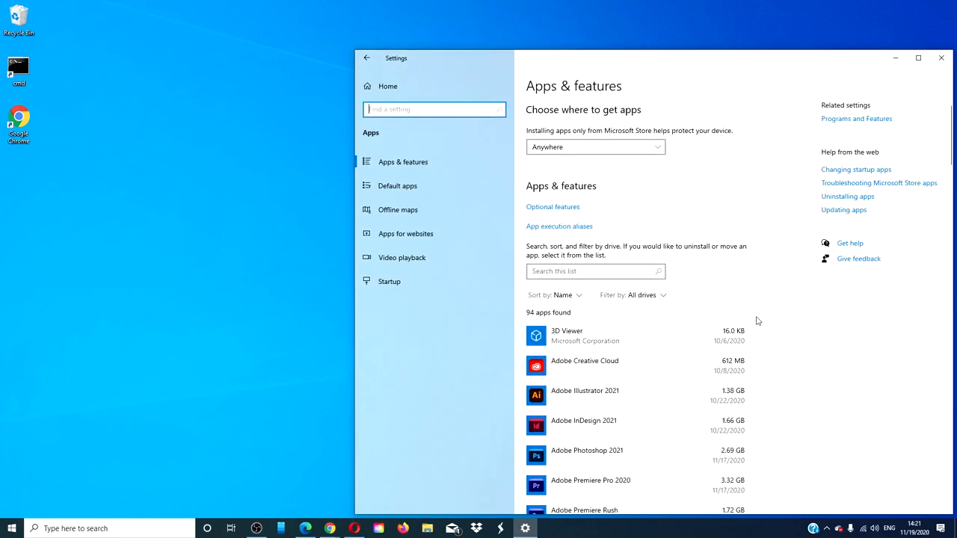
pyautogui.scroll(-3)
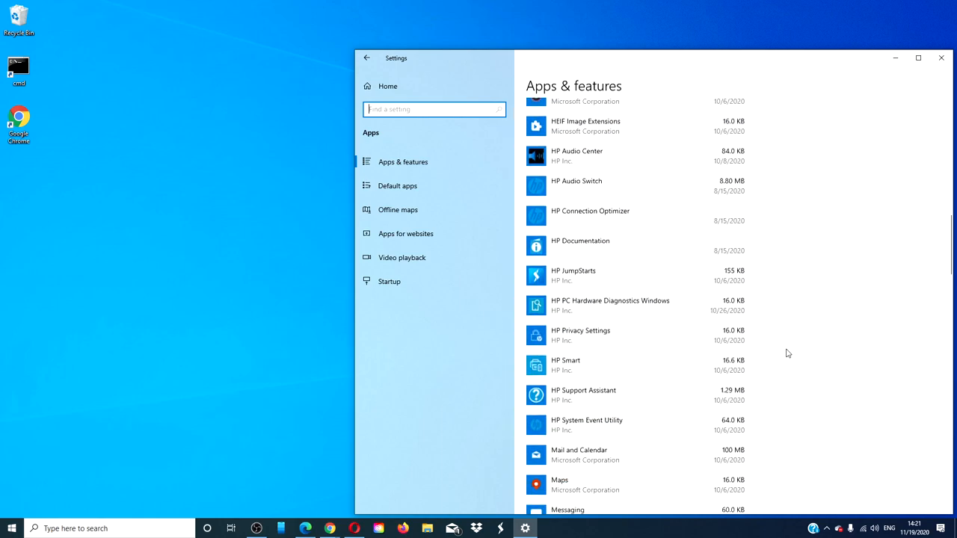
pyautogui.click(572, 228)
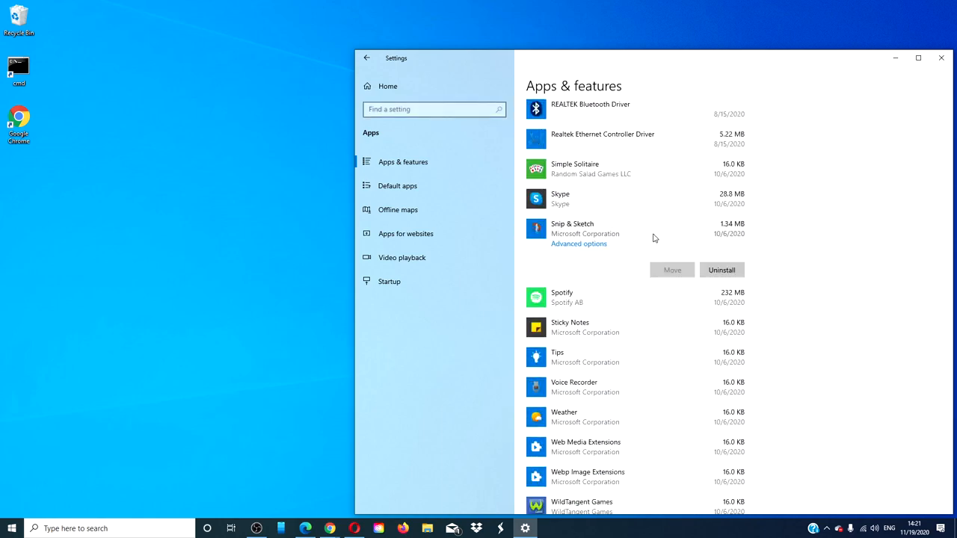
# Show the Snip & Sketch advanced options page down to its Reset section
pyautogui.click(579, 243)
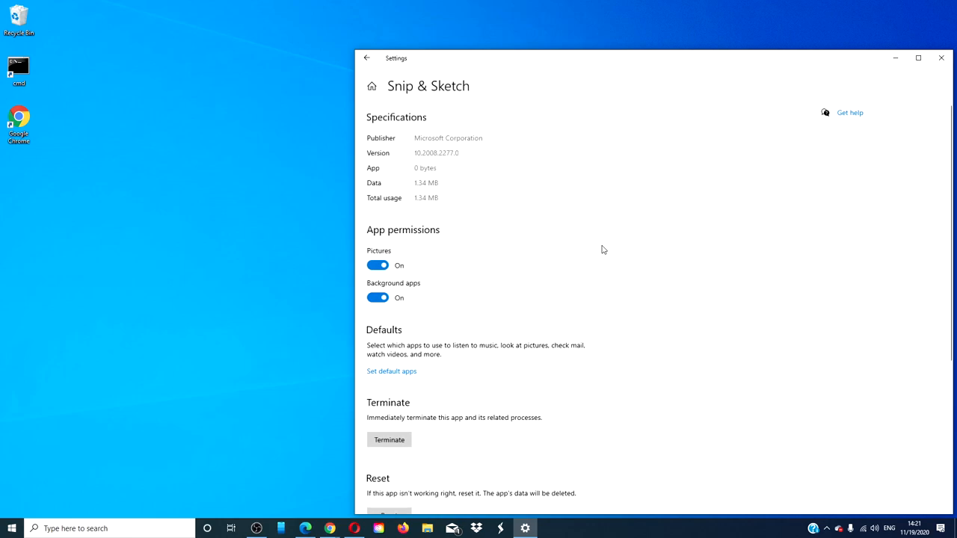
pyautogui.moveTo(628, 282)
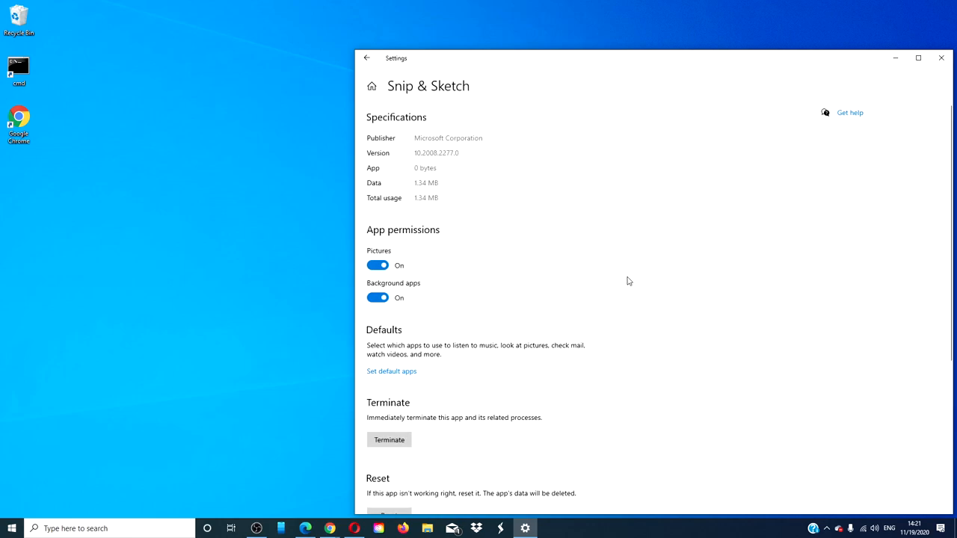
pyautogui.scroll(-3)
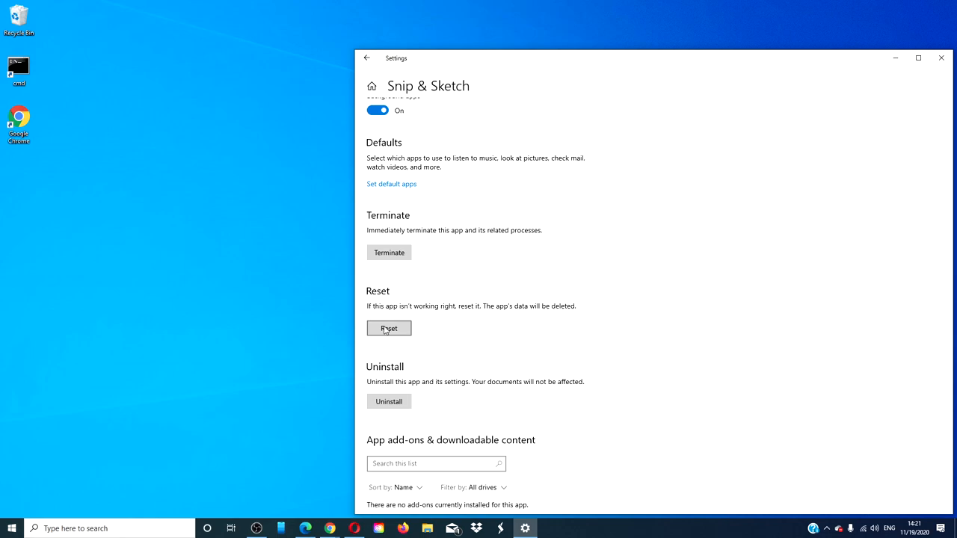
pyautogui.moveTo(463, 297)
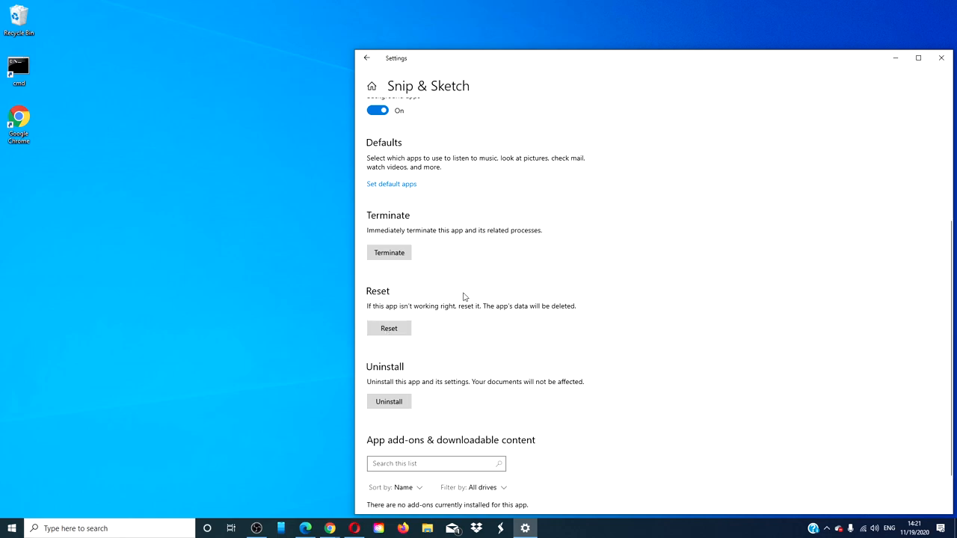